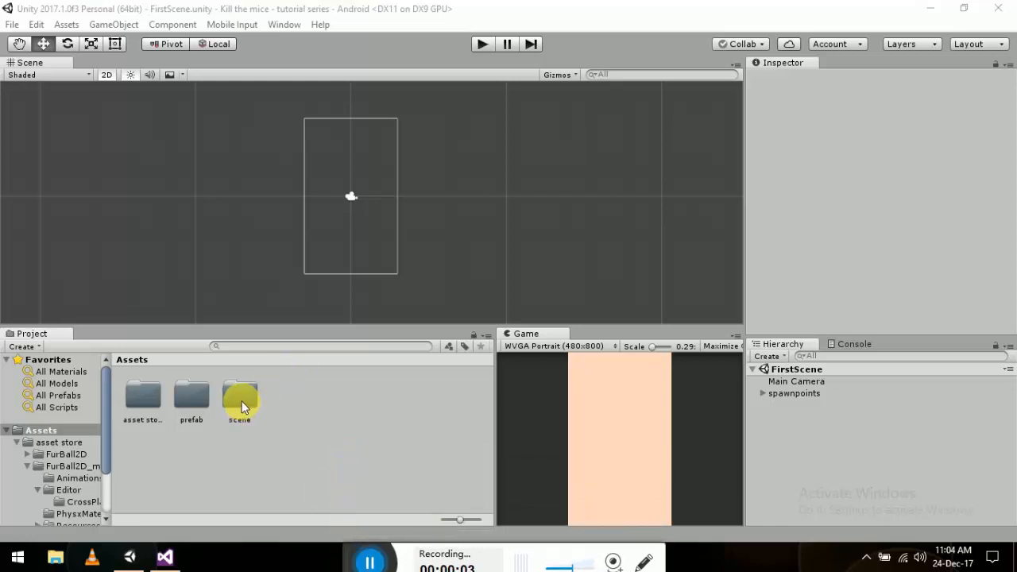
Create a C# script named FurMov in the Assets folder, then add a new folder beside it.
{"action": "double_click", "coordinate": [240, 397]}
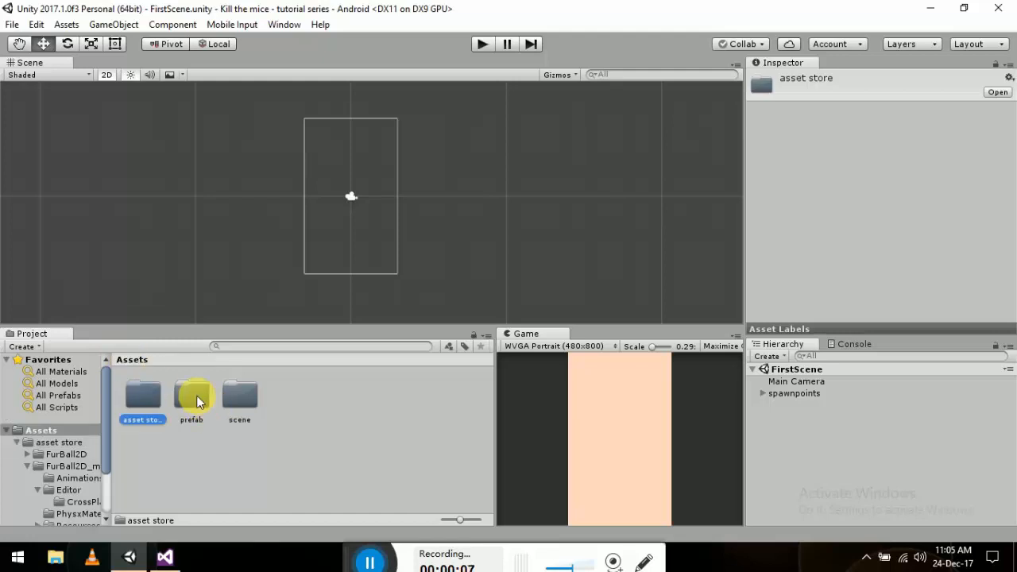
{"action": "left_click", "coordinate": [191, 397]}
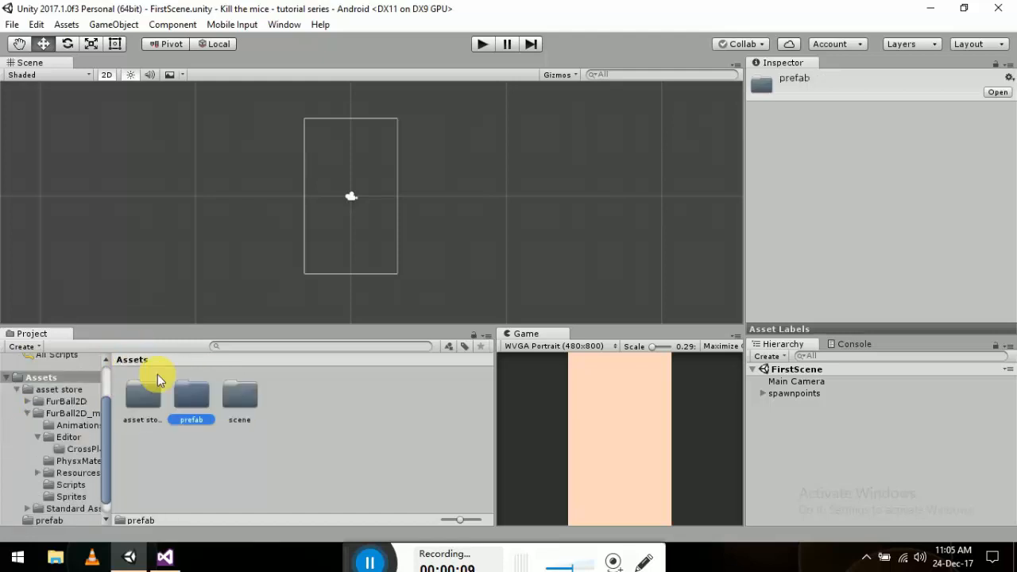
{"action": "double_click", "coordinate": [238, 394]}
{"action": "type", "text": "FurMov"}
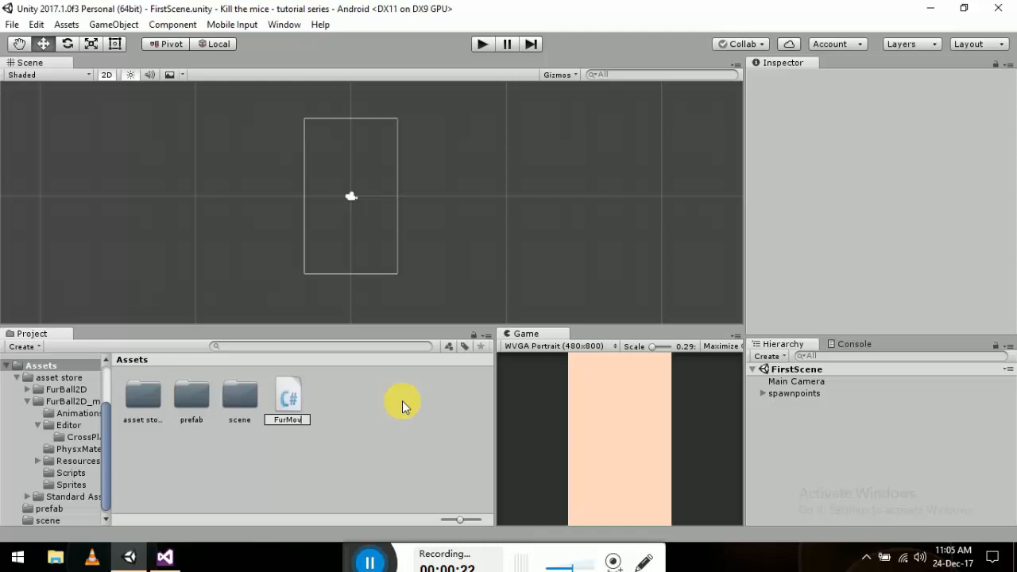
{"action": "left_click", "coordinate": [288, 394]}
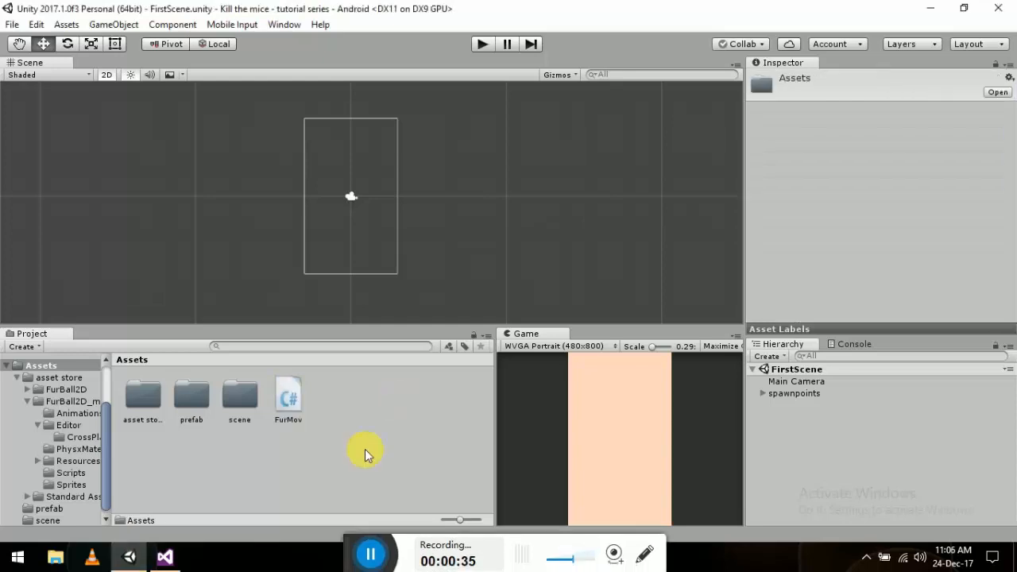
{"action": "right_click", "coordinate": [366, 453]}
{"action": "type", "text": "sc"}
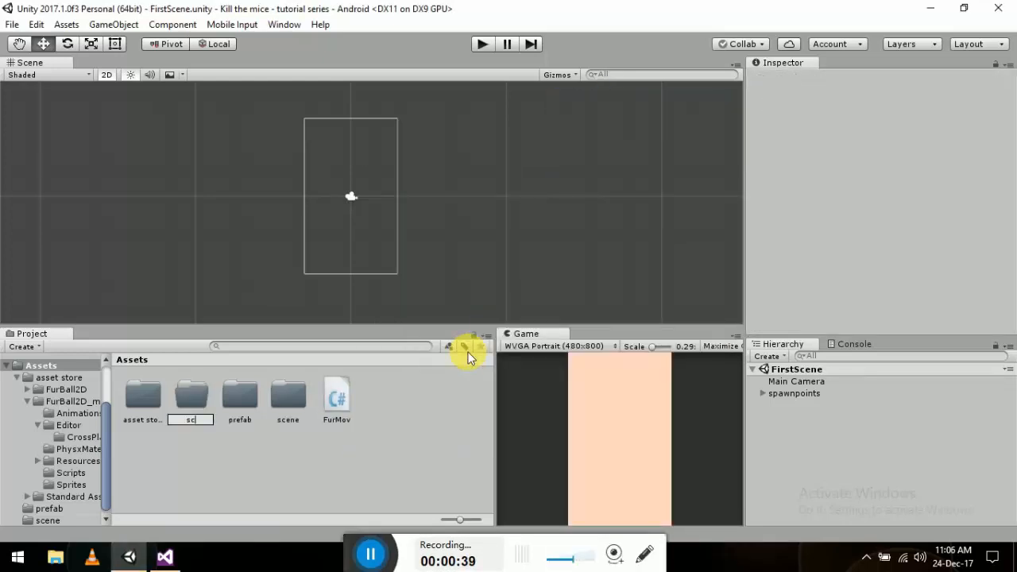
{"action": "left_click", "coordinate": [287, 393]}
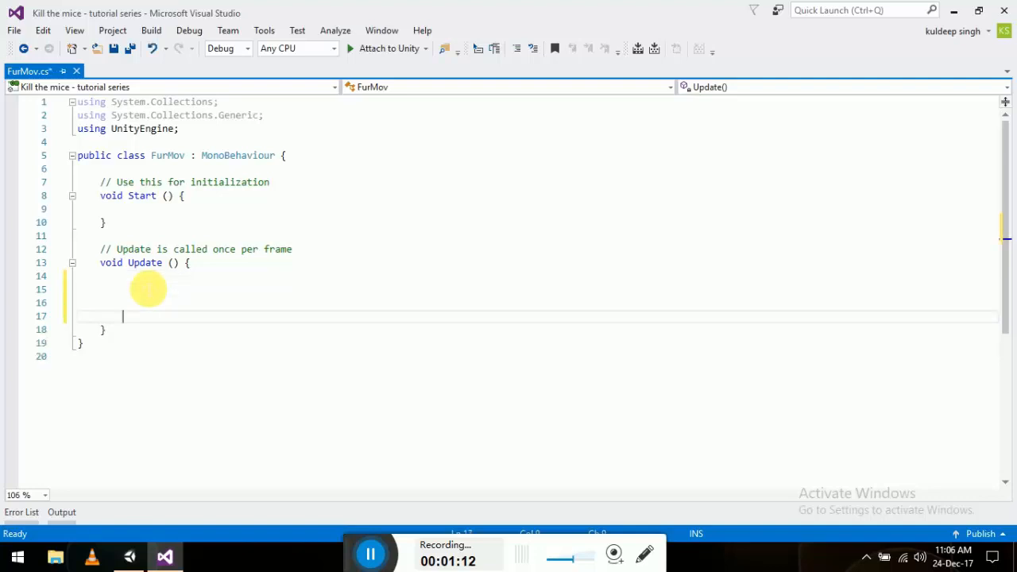
Write transform.Translate(Vector2.right); inside FurMov's Update method.
{"action": "type", "text": "tra"}
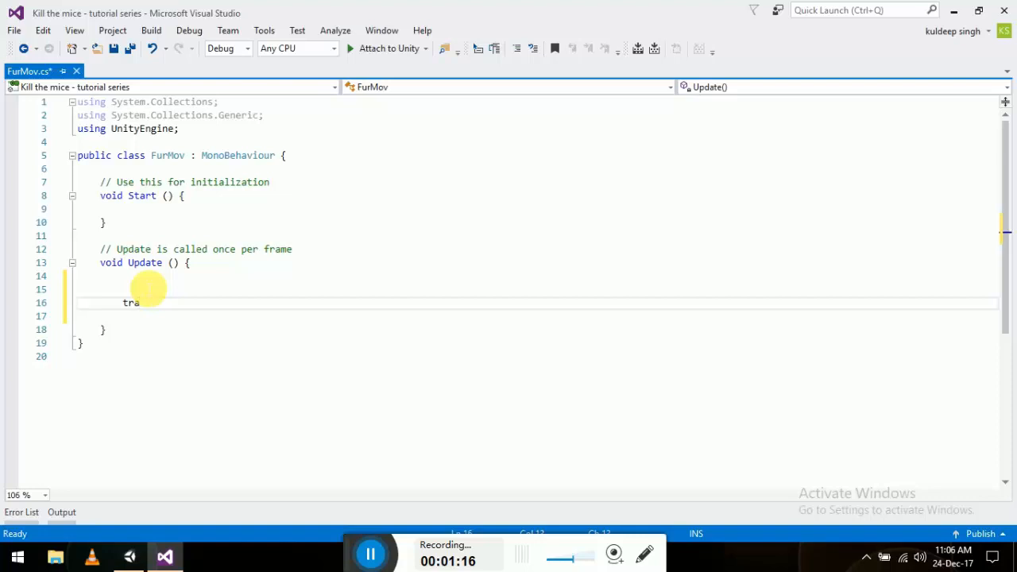
{"action": "type", "text": "nsform"}
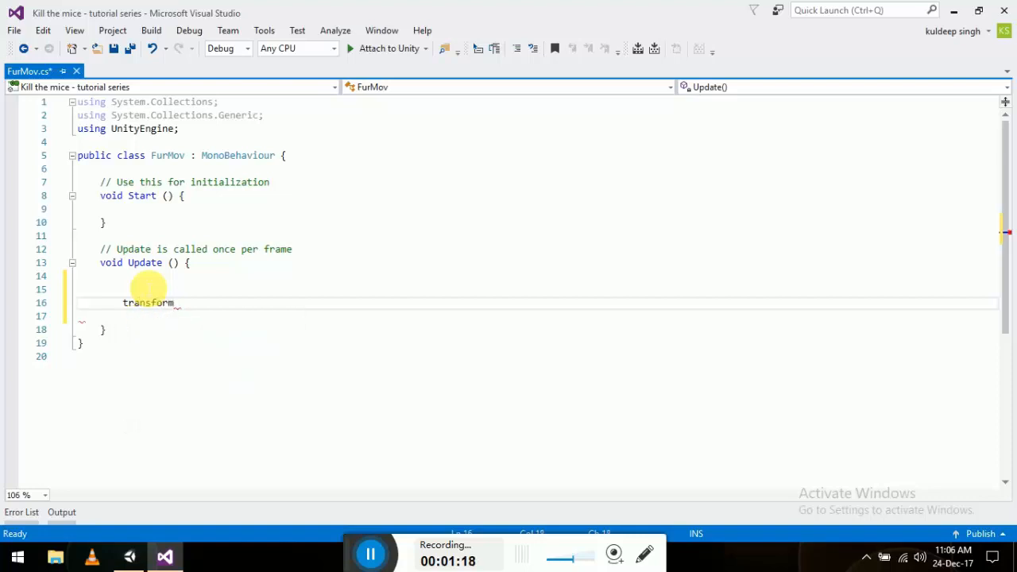
{"action": "type", "text": "."}
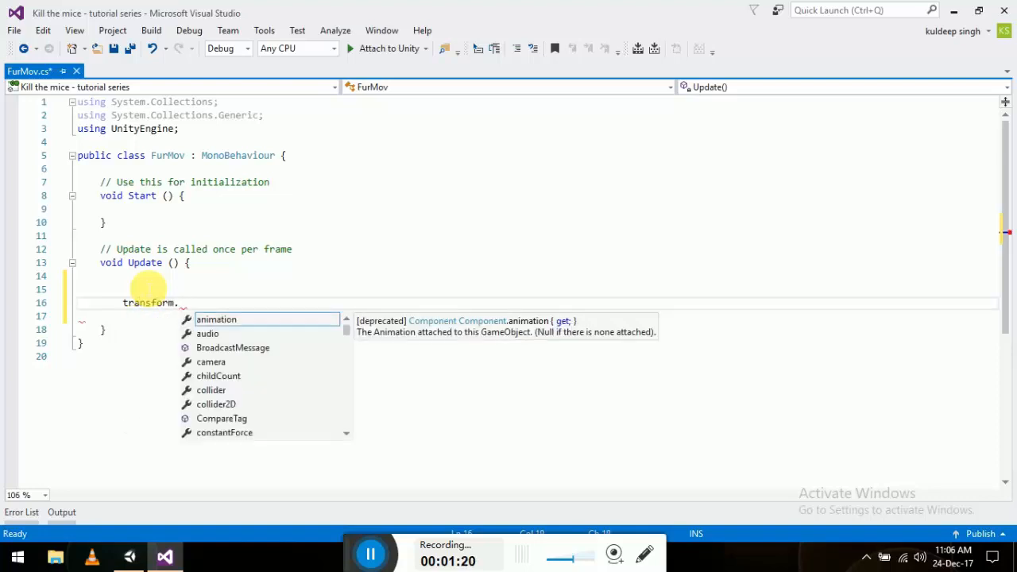
{"action": "type", "text": "f"}
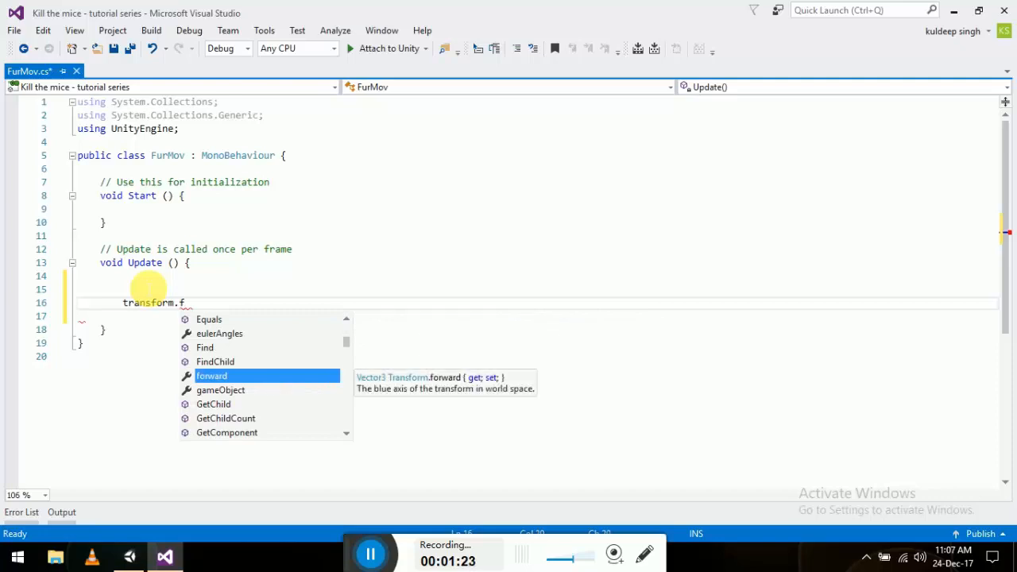
{"action": "type", "text": "ranslate("}
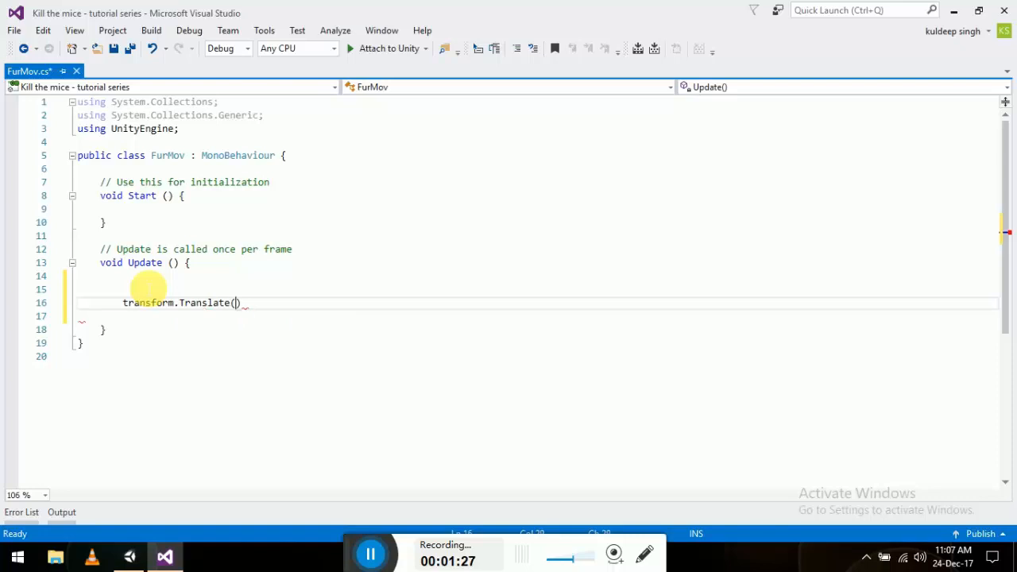
{"action": "type", "text": "vec"}
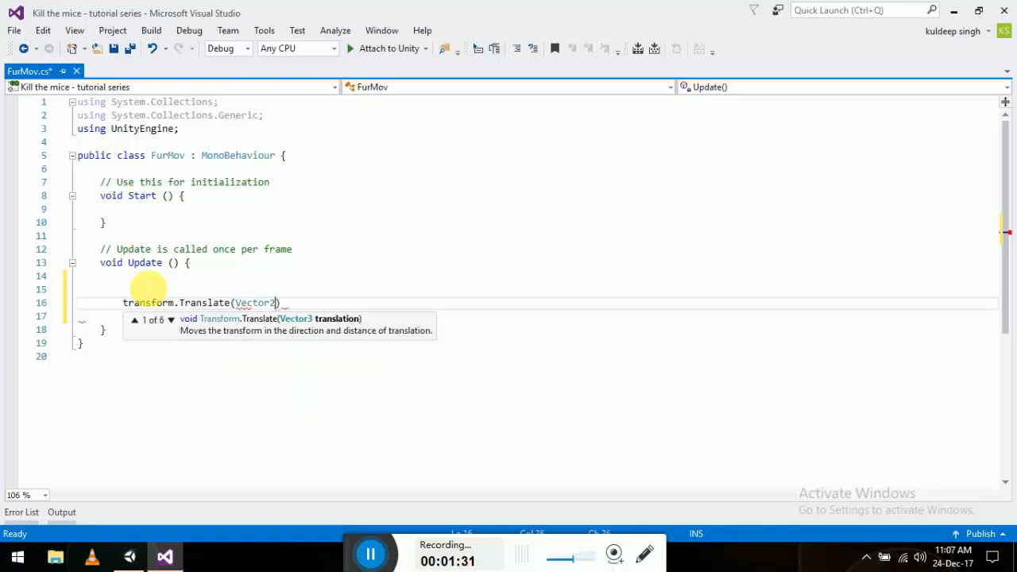
{"action": "type", "text": ".right"}
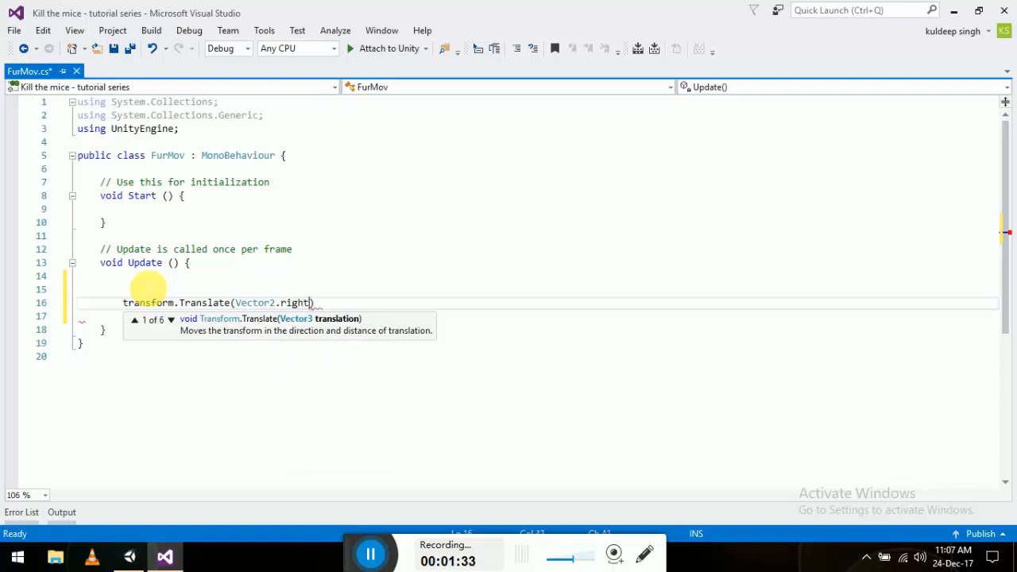
{"action": "type", "text": ");"}
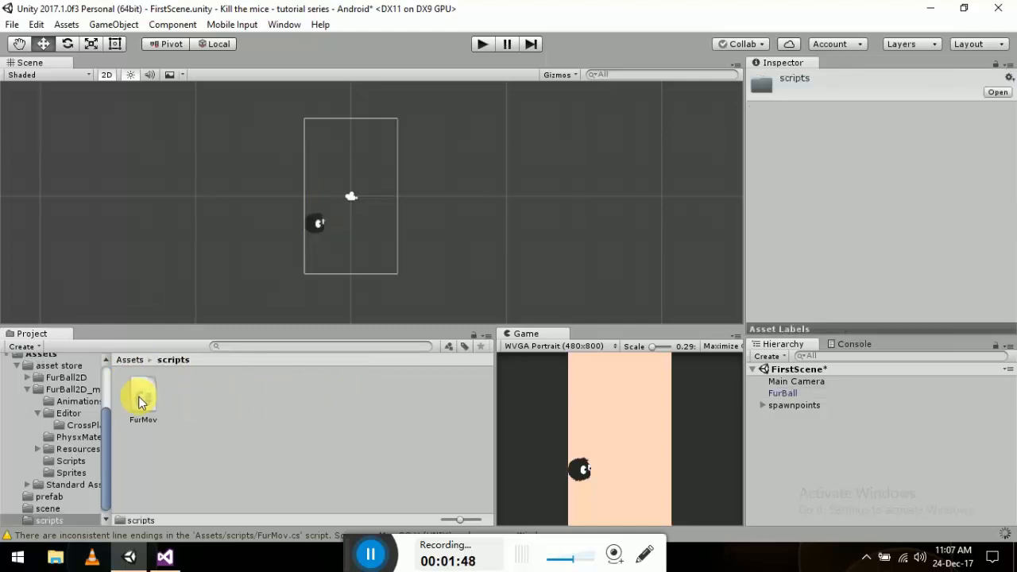
Drag FurMov onto FurBall so the script appears as a component, then finish the Translate line.
{"action": "left_click_drag", "start_coordinate": [141, 398], "coordinate": [389, 225]}
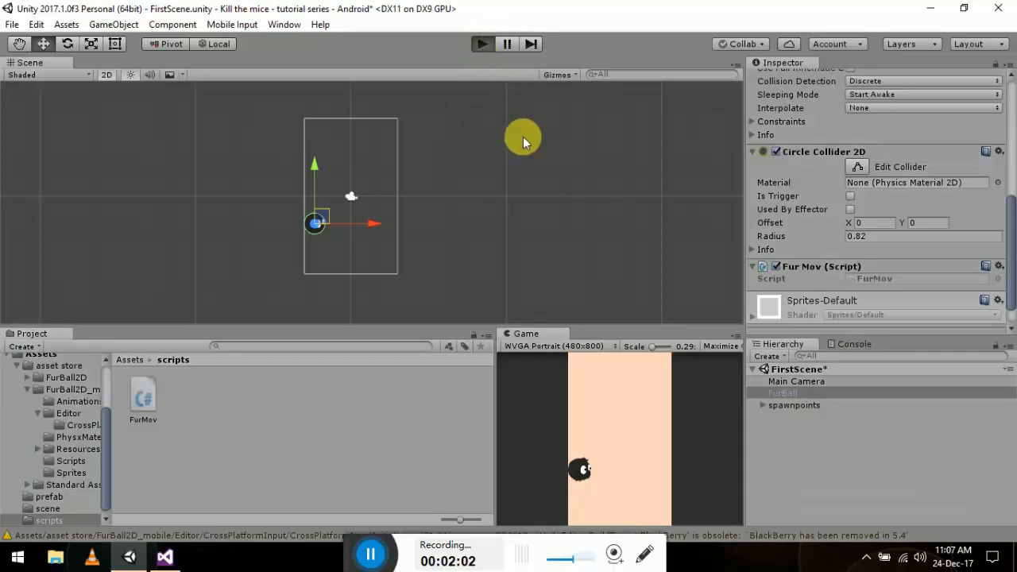
{"action": "left_click_drag", "start_coordinate": [523, 136], "coordinate": [585, 152]}
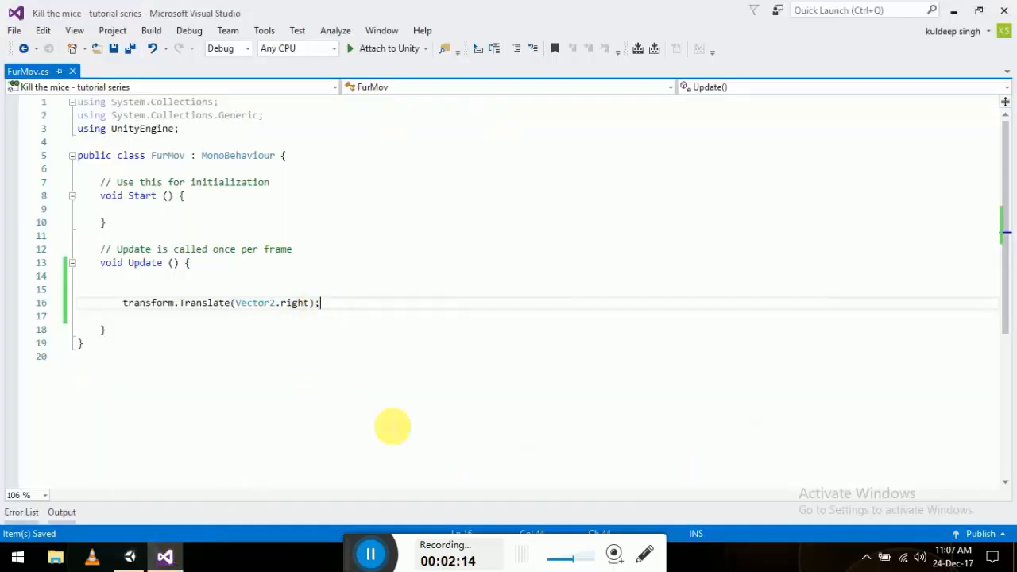
Declare public int speed and change the translation to Vector2.right*speed*Time.deltaTime.
{"action": "type", "text": "*"}
{"action": "type", "text": "public"}
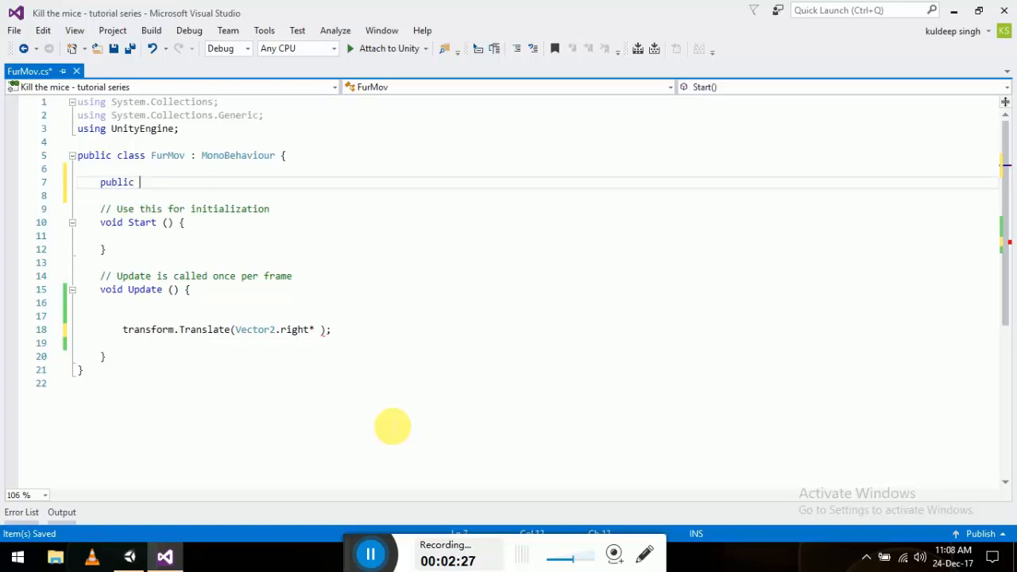
{"action": "type", "text": "int speed;"}
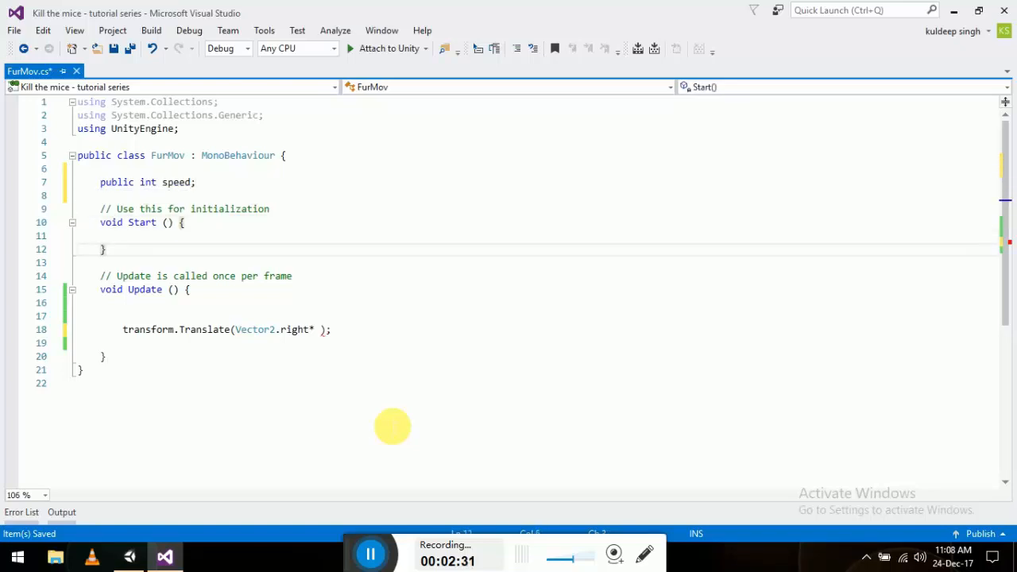
{"action": "left_click", "coordinate": [219, 329]}
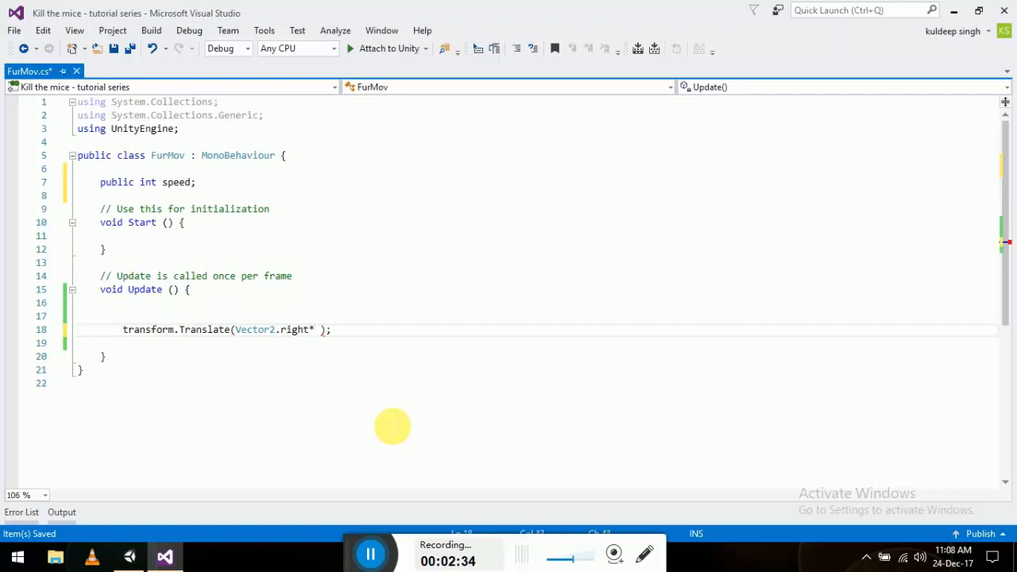
{"action": "type", "text": "speed*Time.deltaTime"}
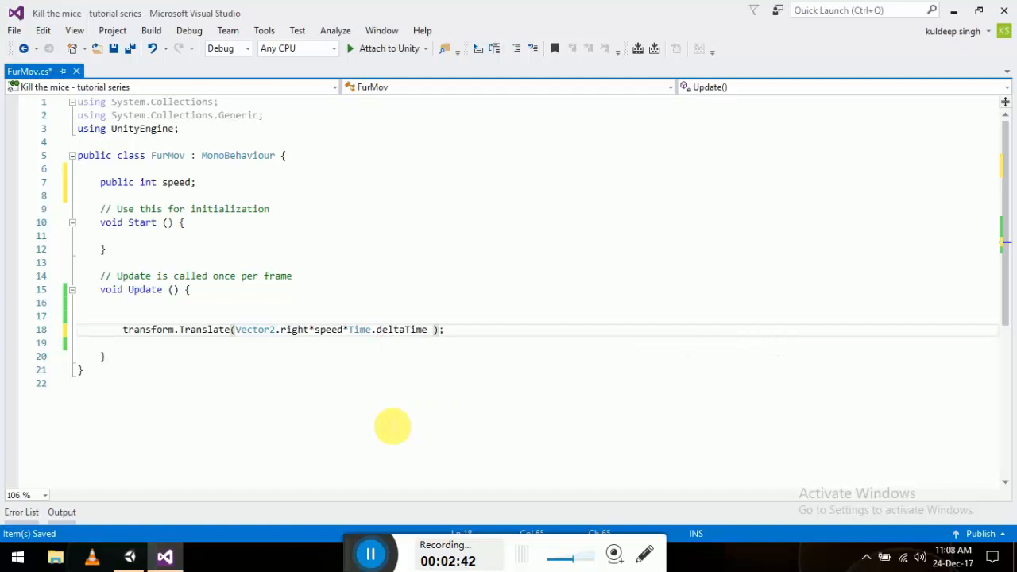
{"action": "left_click", "coordinate": [130, 556]}
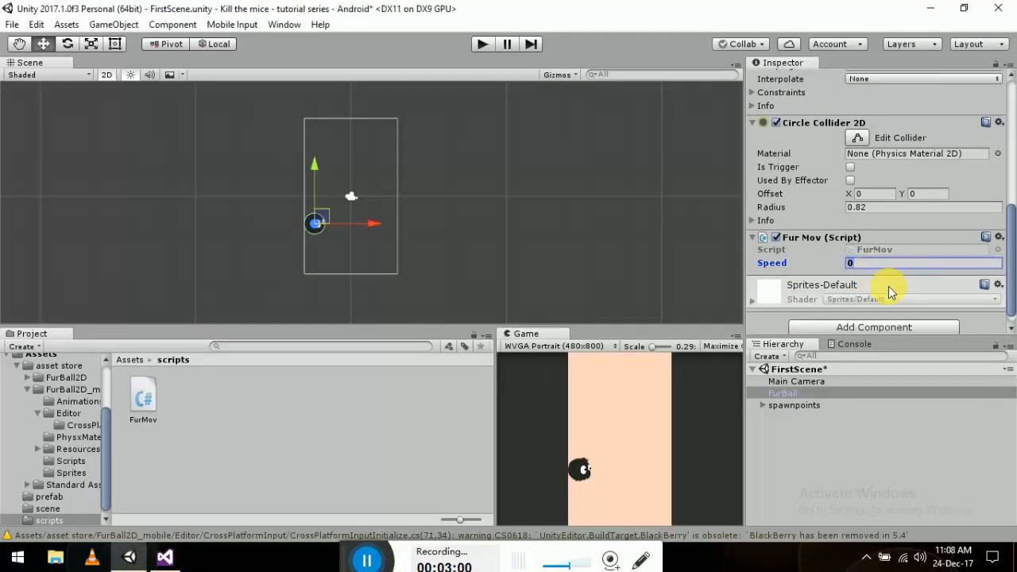
{"action": "type", "text": "5"}
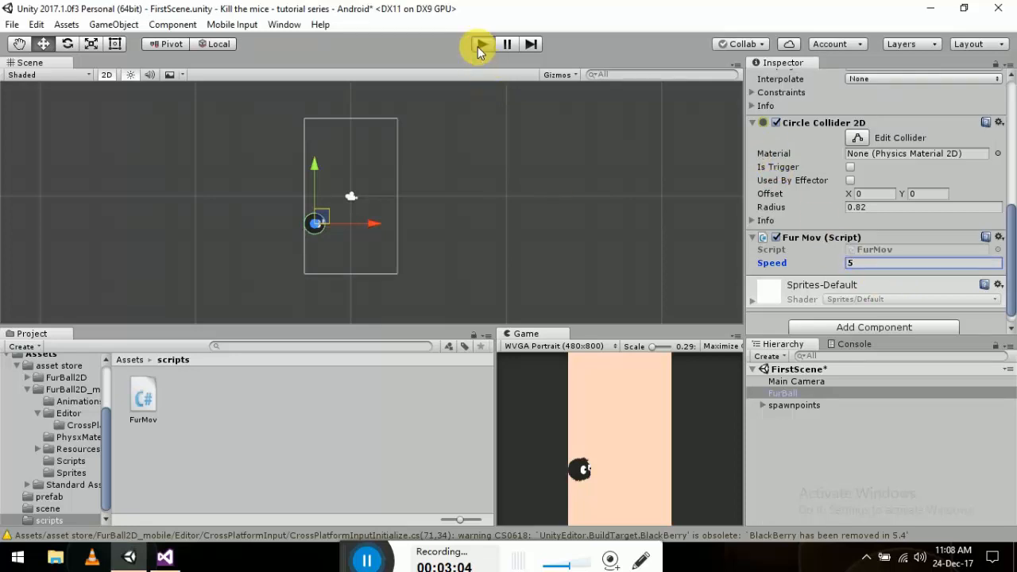
{"action": "left_click", "coordinate": [480, 45]}
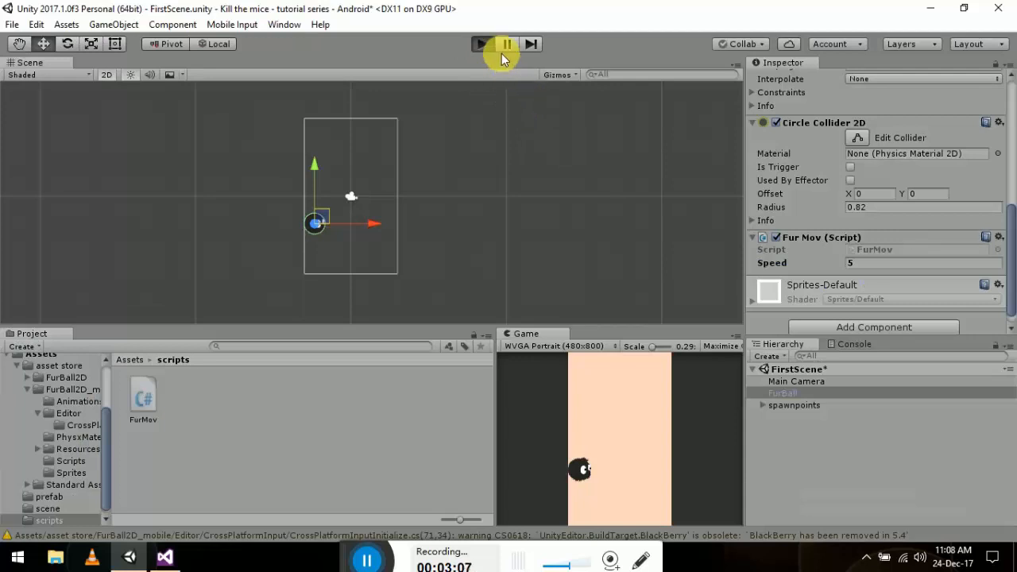
{"action": "left_click", "coordinate": [479, 44]}
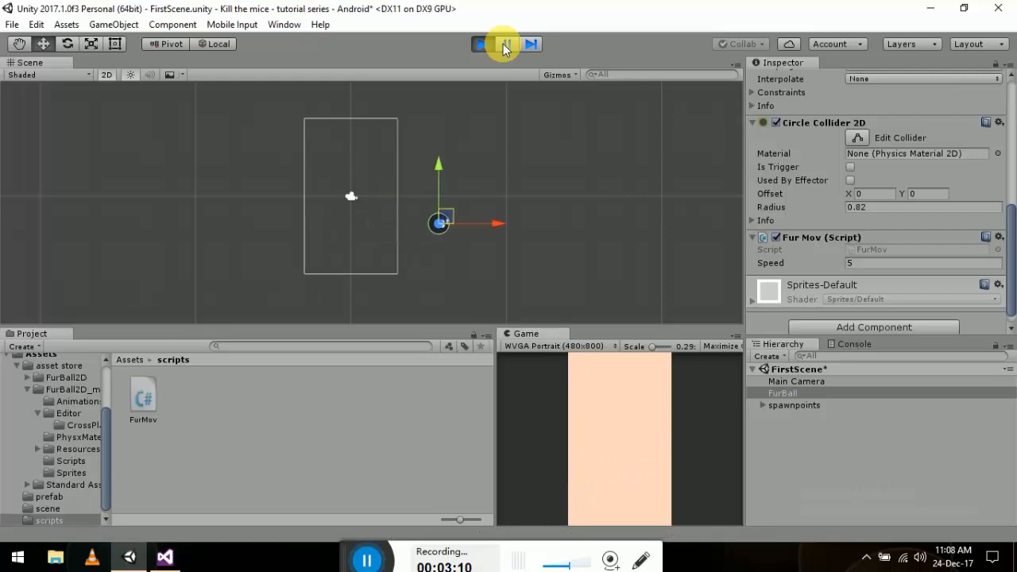
{"action": "left_click", "coordinate": [483, 45]}
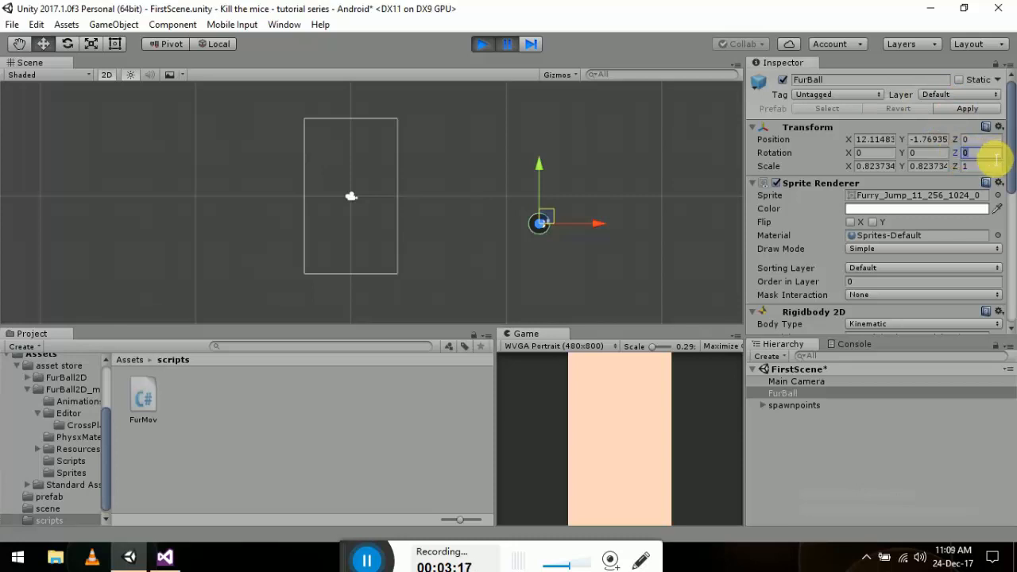
{"action": "type", "text": "180"}
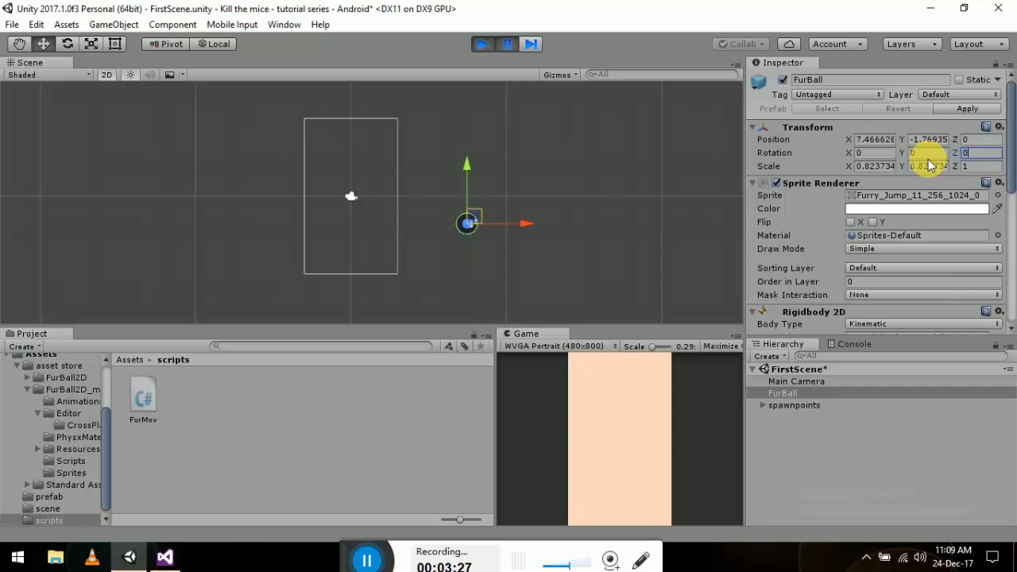
{"action": "type", "text": "180"}
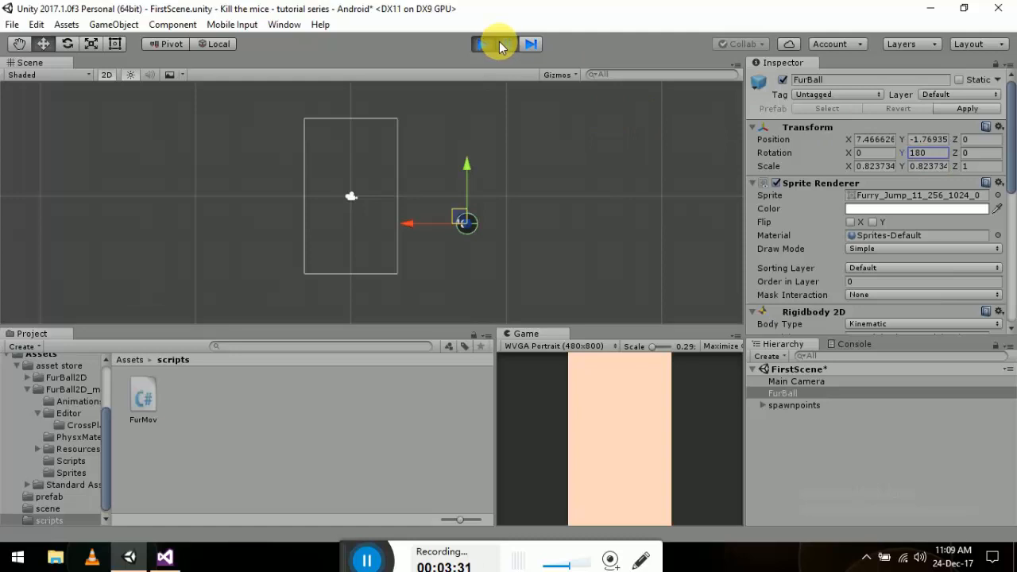
{"action": "left_click", "coordinate": [480, 44]}
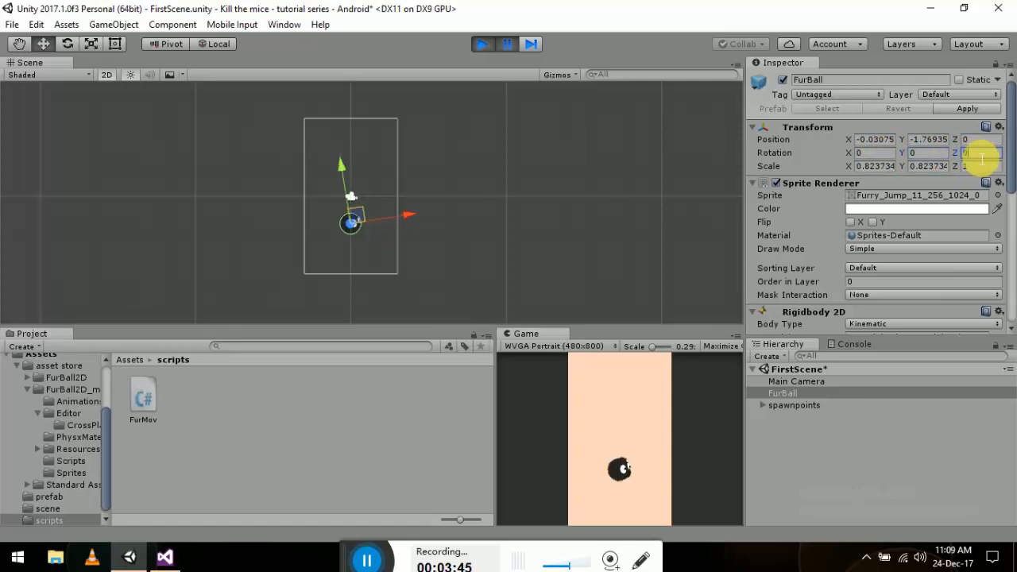
{"action": "left_click", "coordinate": [483, 45]}
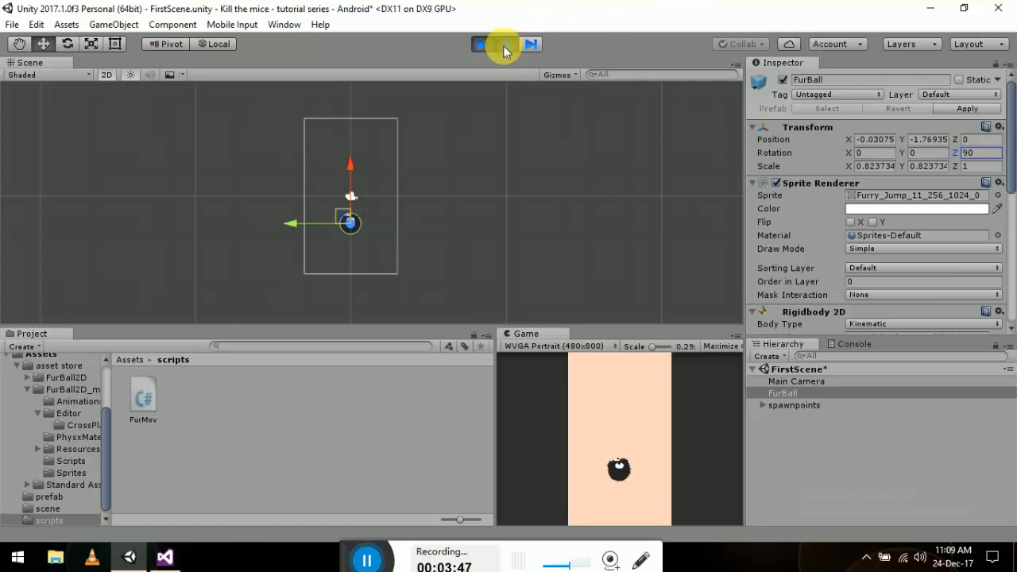
{"action": "left_click", "coordinate": [482, 44]}
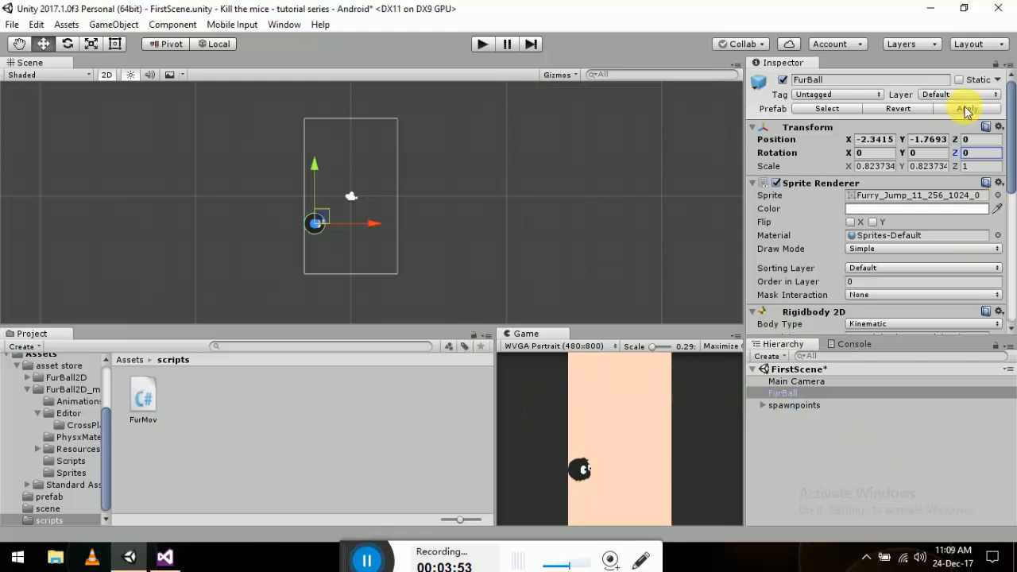
Apply the FurBall changes to its prefab and review spawnpoints (12), (11), the first and (4).
{"action": "left_click", "coordinate": [788, 392]}
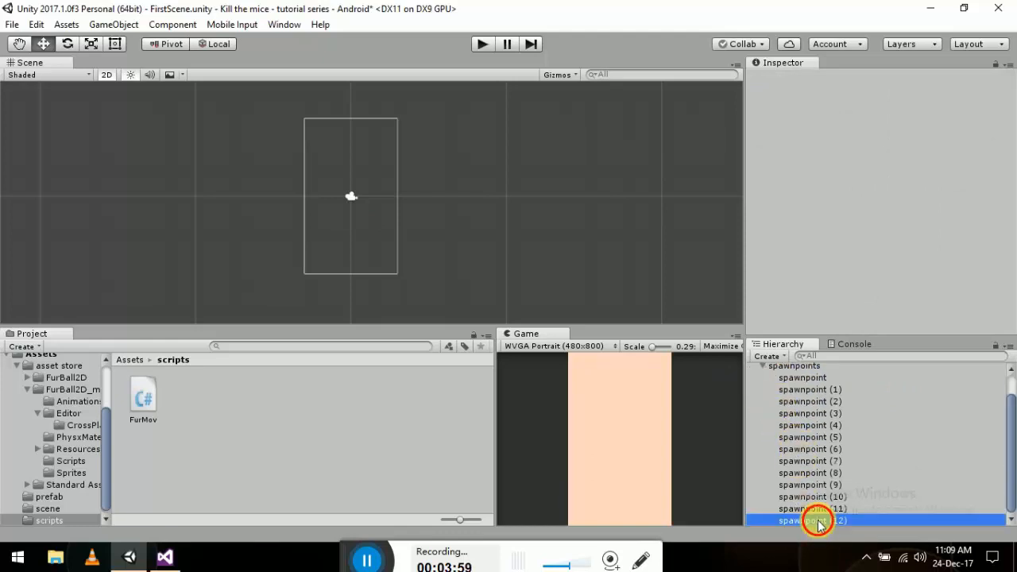
{"action": "left_click", "coordinate": [810, 519]}
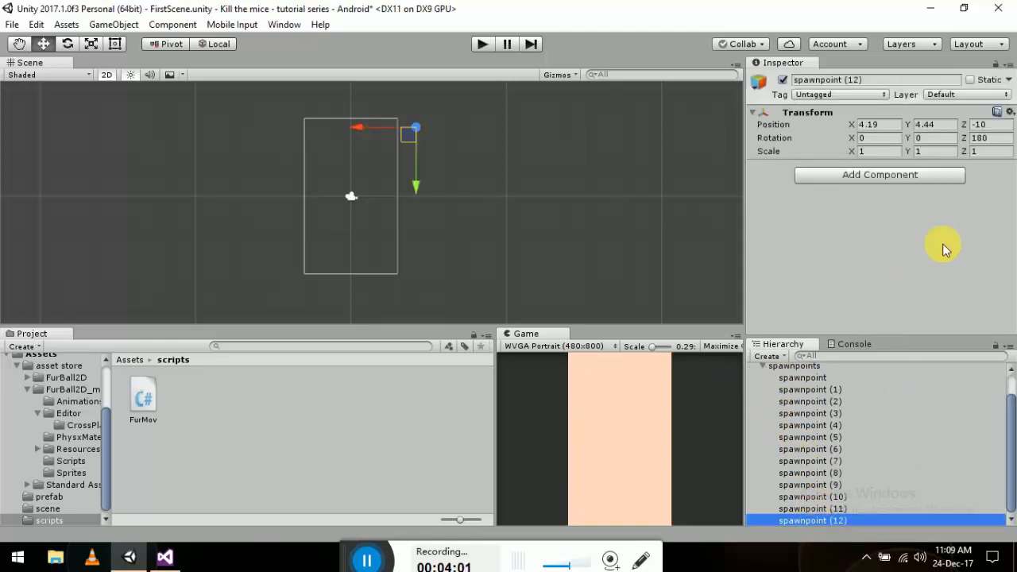
{"action": "mouse_move", "coordinate": [930, 357]}
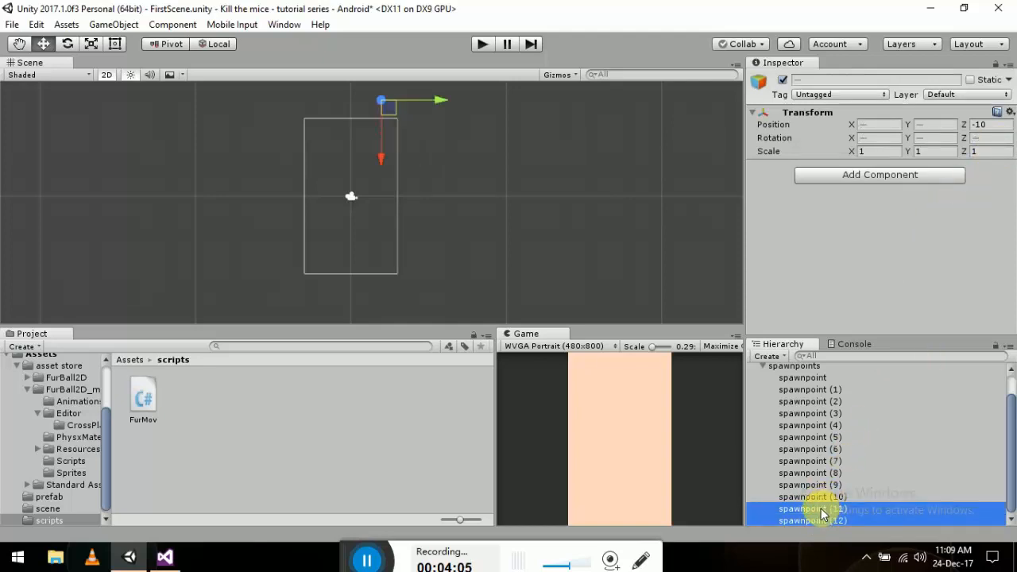
{"action": "left_click", "coordinate": [810, 508]}
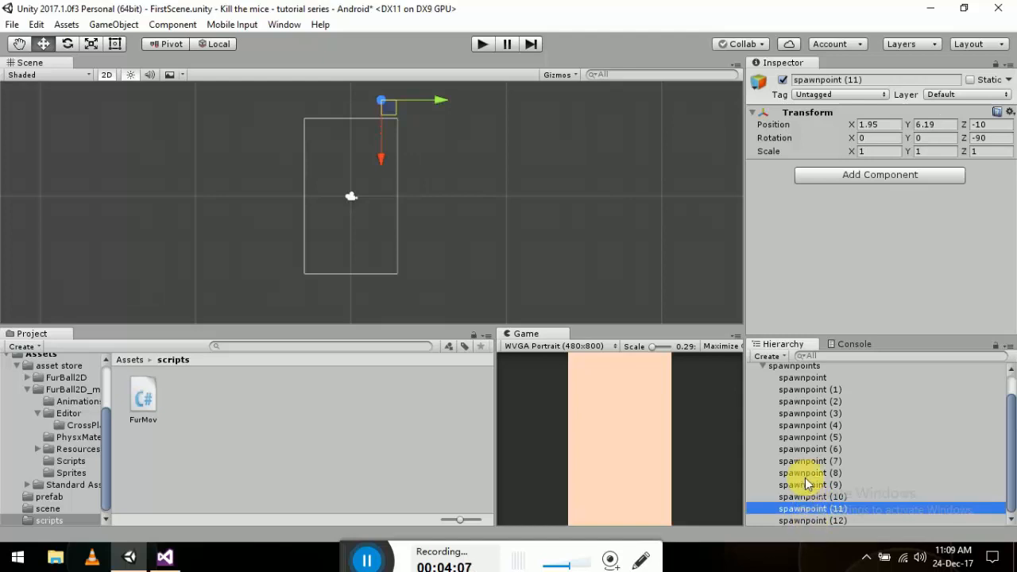
{"action": "left_click", "coordinate": [802, 378]}
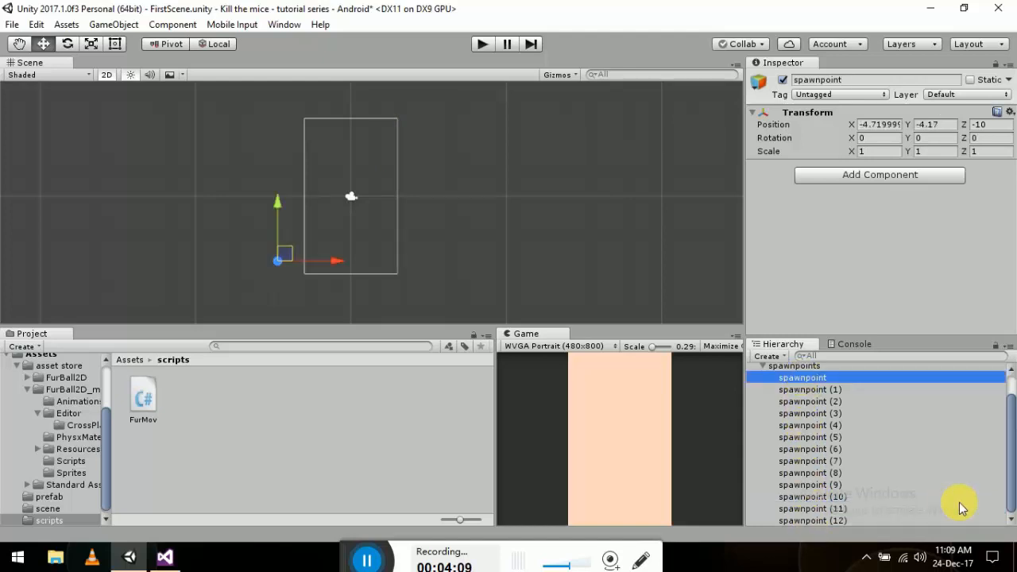
{"action": "left_click", "coordinate": [810, 426]}
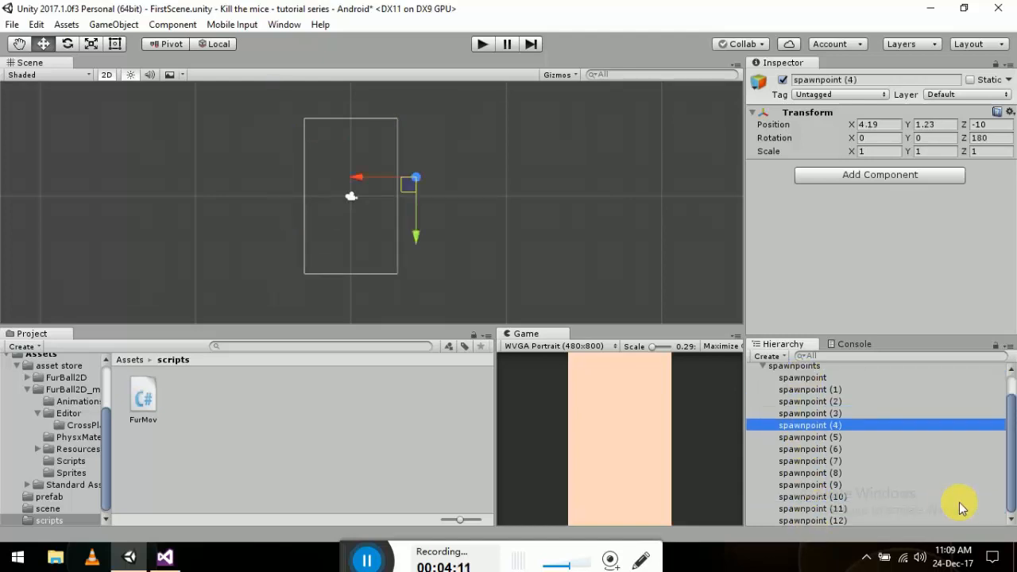
Select spawnpoints (4)–(6) together and set their Y rotation to 180, then check spawnpoints (7) and (8).
{"action": "left_click", "coordinate": [810, 448]}
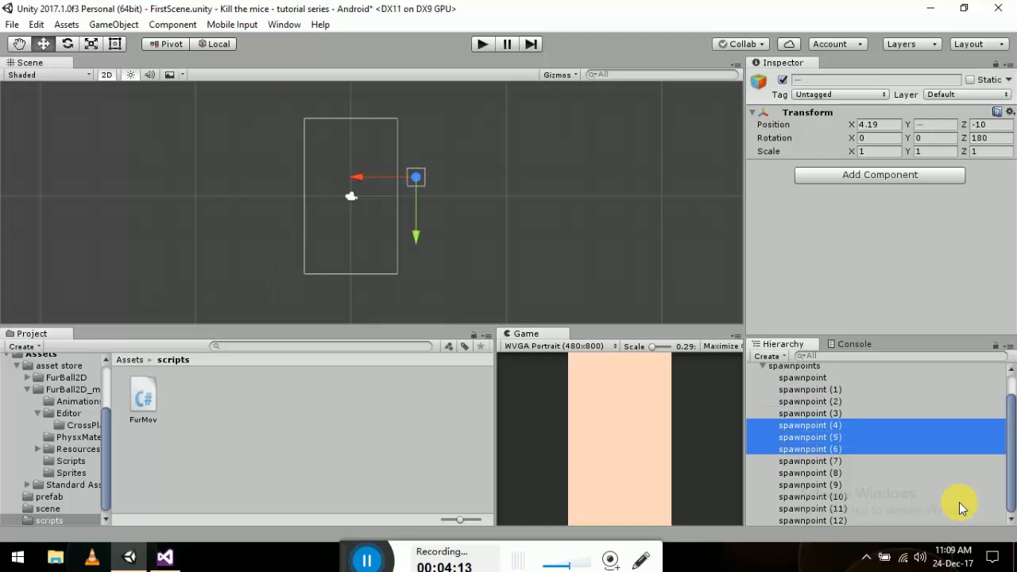
{"action": "left_click", "coordinate": [812, 521]}
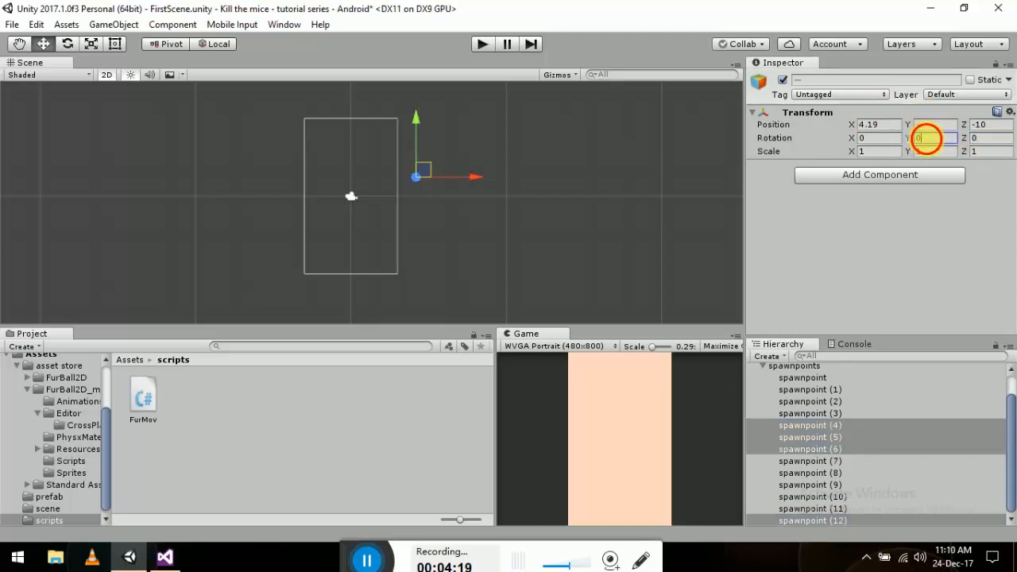
{"action": "type", "text": "180"}
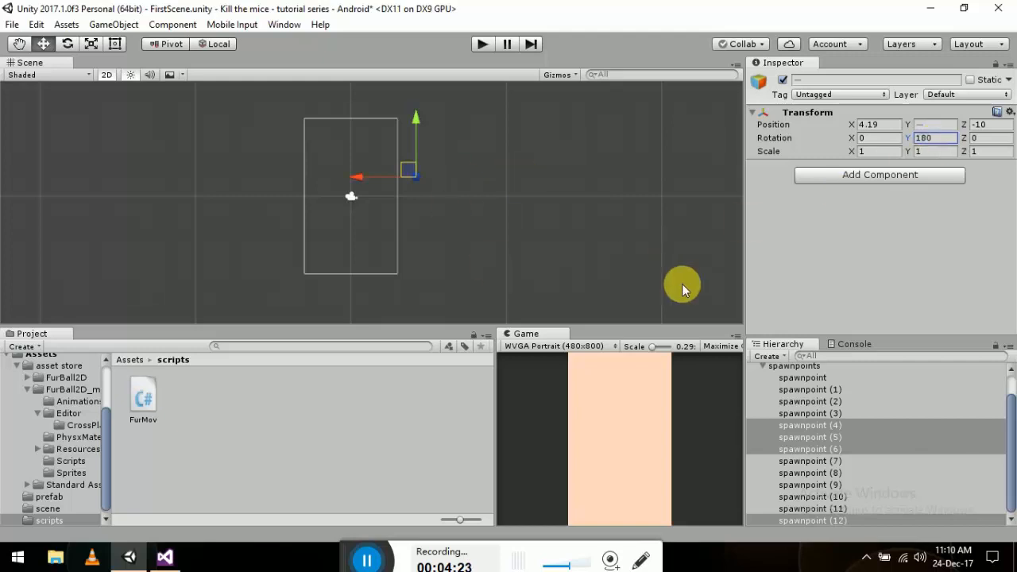
{"action": "left_click", "coordinate": [809, 461]}
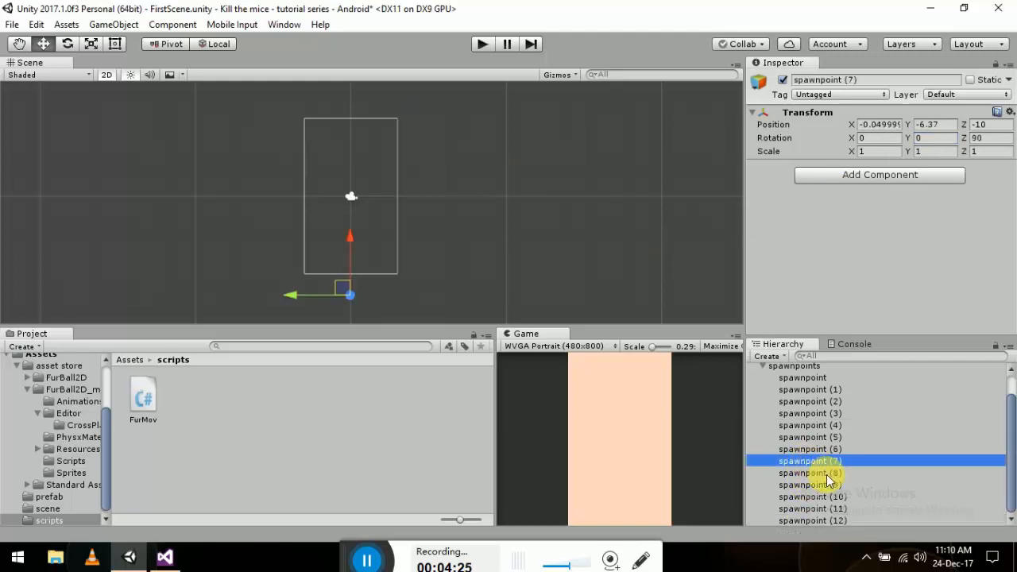
{"action": "left_click", "coordinate": [809, 473]}
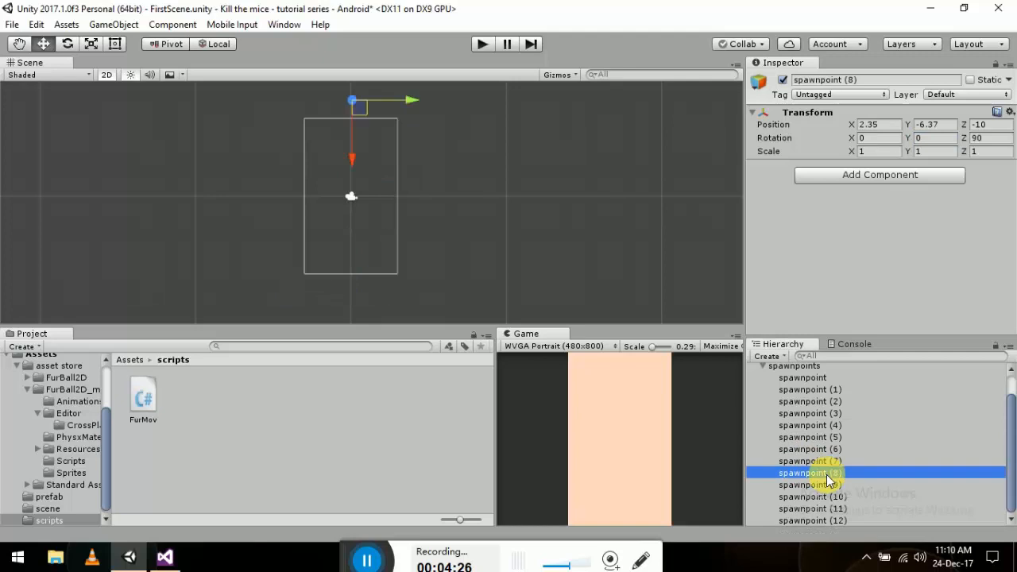
{"action": "left_click", "coordinate": [812, 508]}
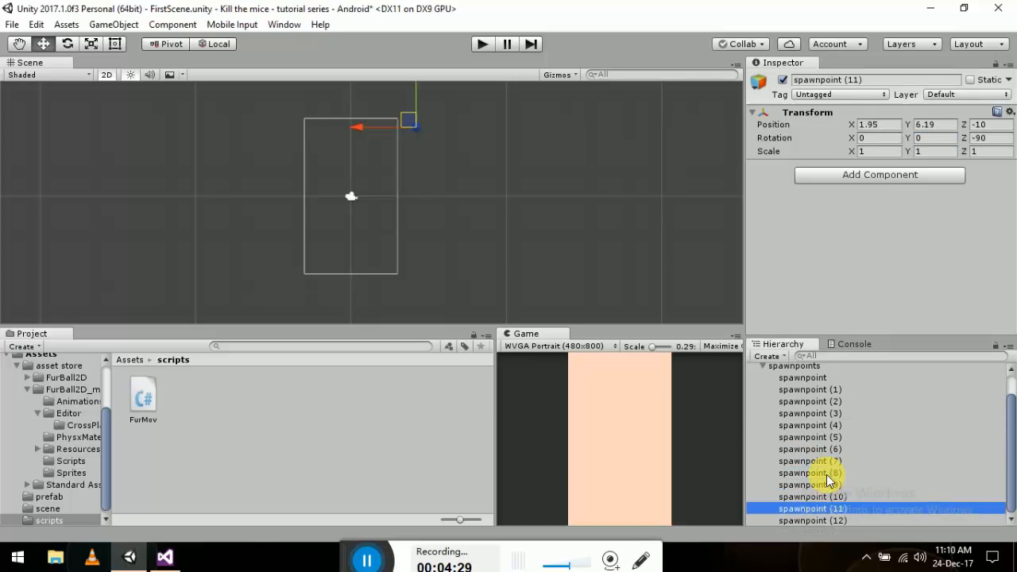